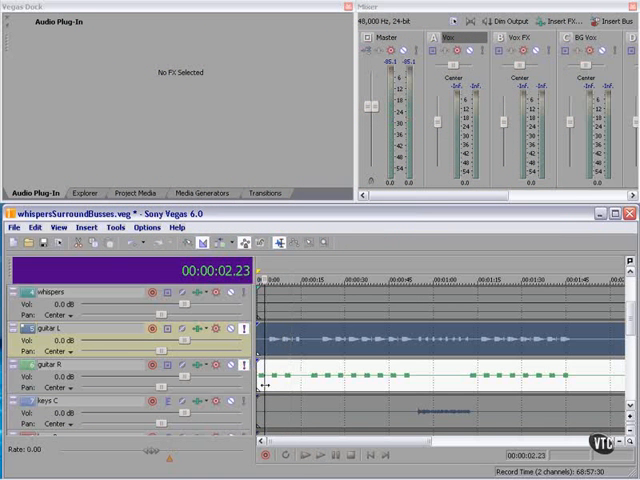
- Play the project briefly to hear the tracks, then stop playback
click(288, 456)
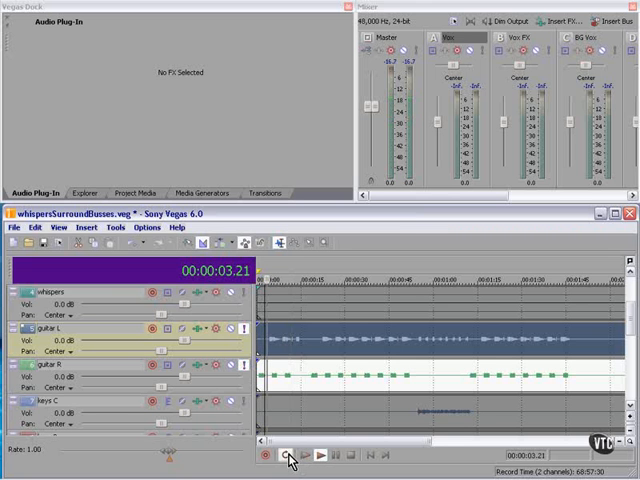
click(302, 456)
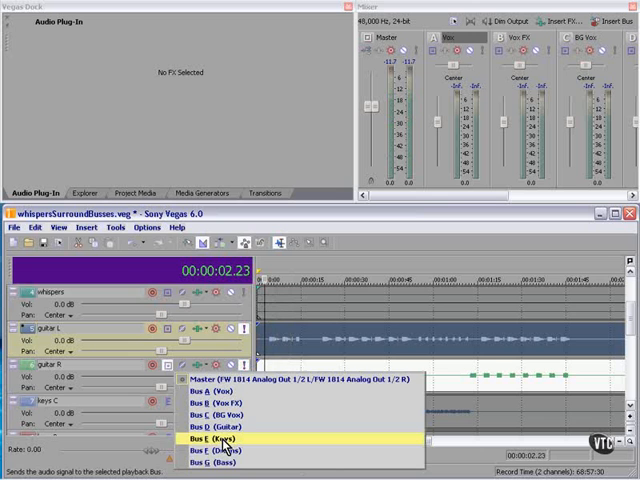
- Route the guitar track to the Guitar bus and the lead vocal to the Vox bus
click(208, 440)
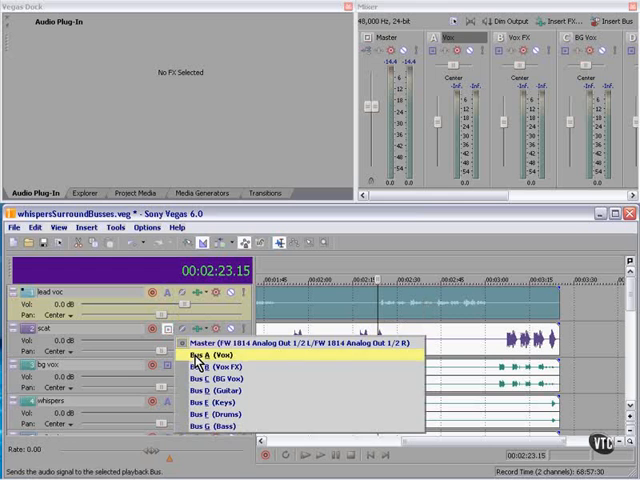
click(208, 356)
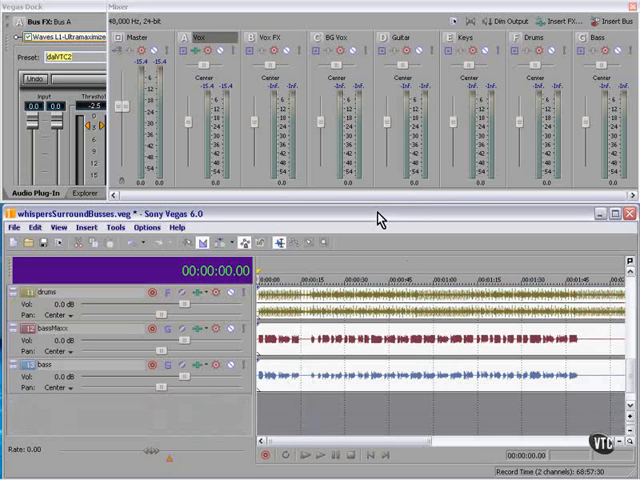
mouse_move(278, 376)
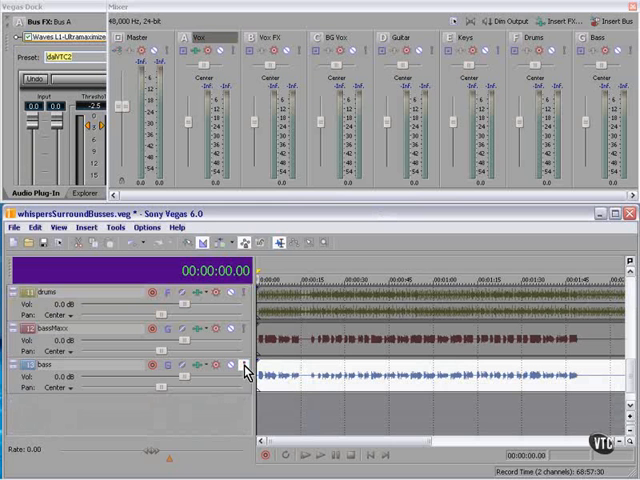
- Pan the bass track slightly right and the guitar track slightly left
click(294, 456)
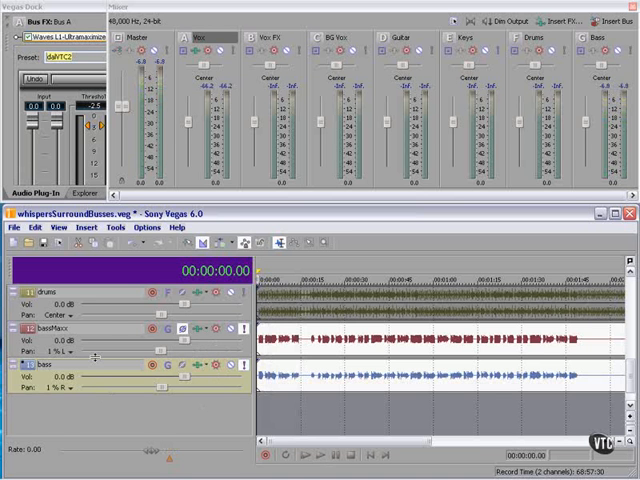
mouse_move(128, 324)
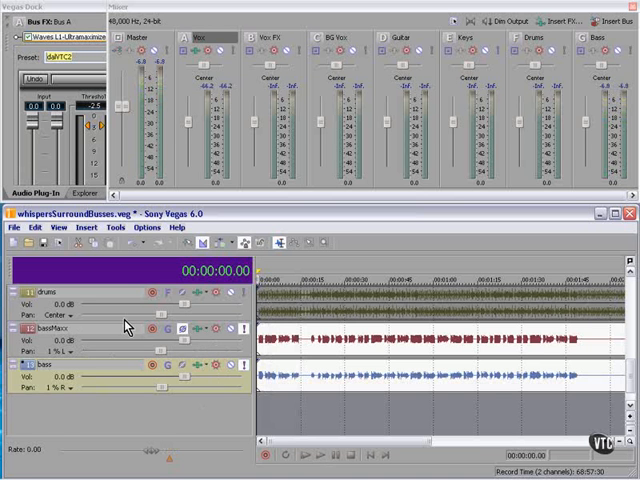
click(150, 332)
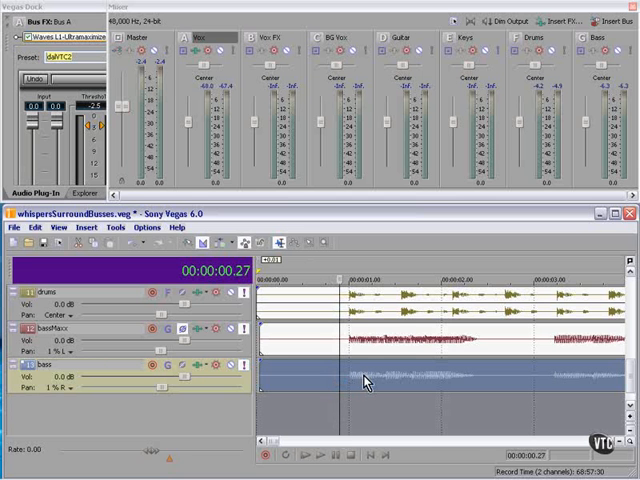
- Select the bass event and nudge it in time to line up with the drums
click(292, 456)
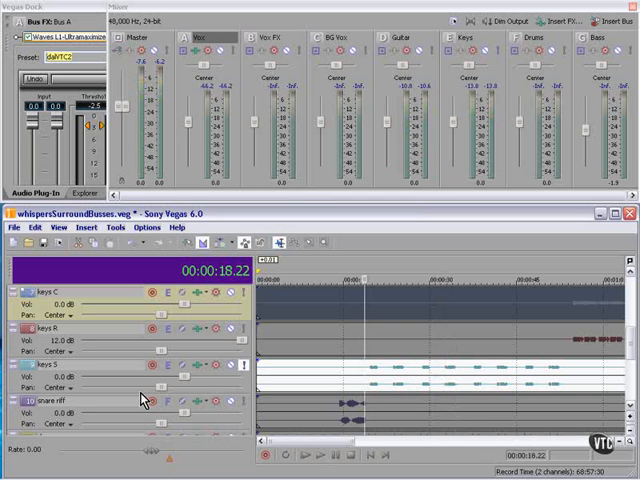
mouse_move(400, 136)
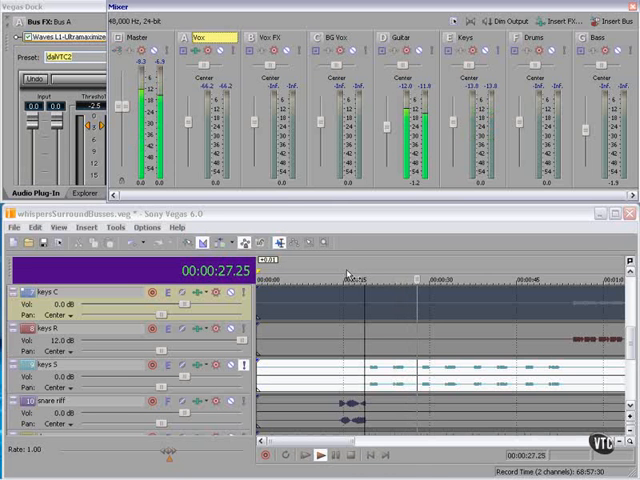
- Return to the start of the song and play the balanced mix again
click(372, 456)
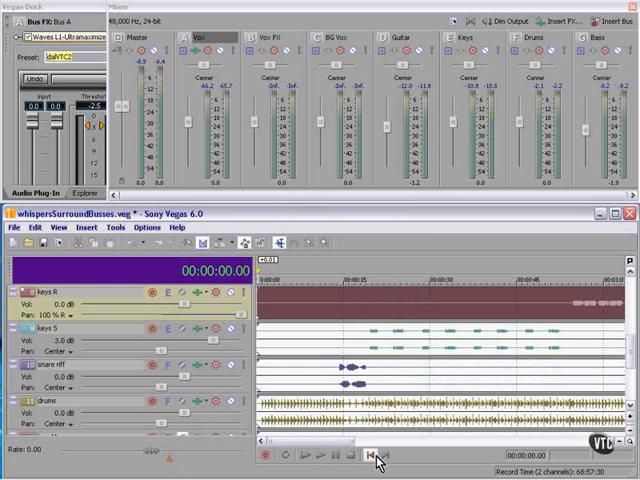
click(292, 456)
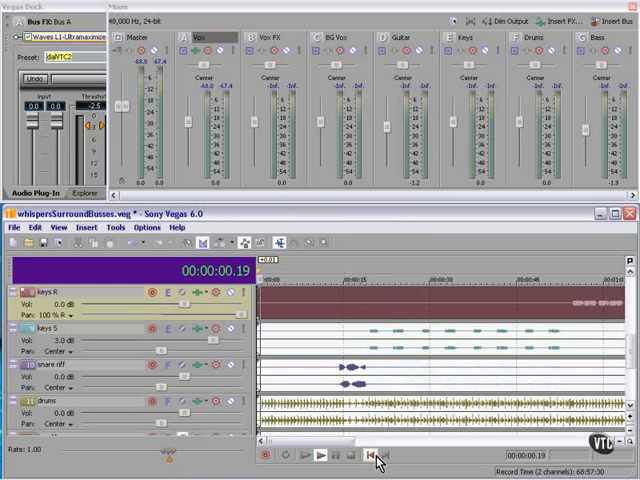